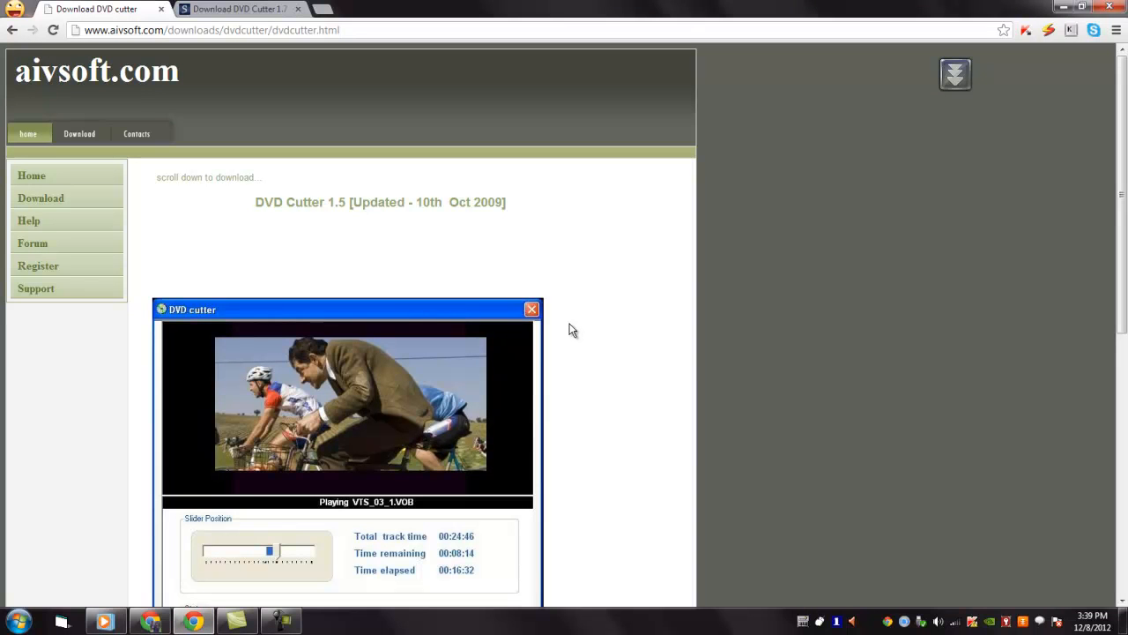
mouse_move(754, 522)
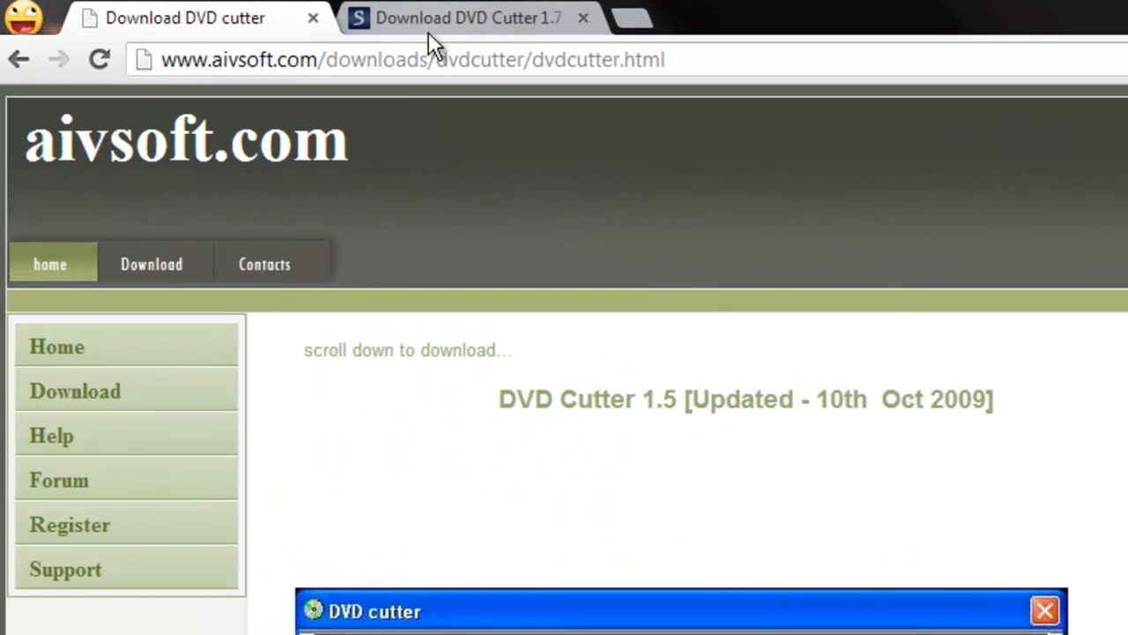
Download the DVD Cutter 1.7 Setup.EXE from Softpedia via External Mirror 1
left_click(467, 18)
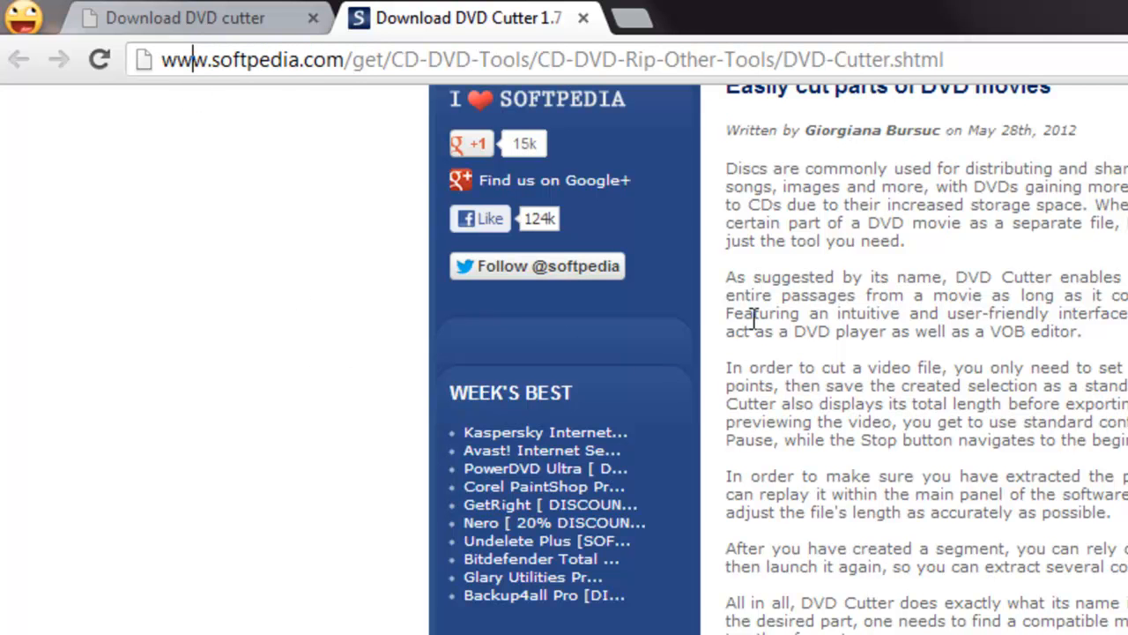
scroll("up", 3)
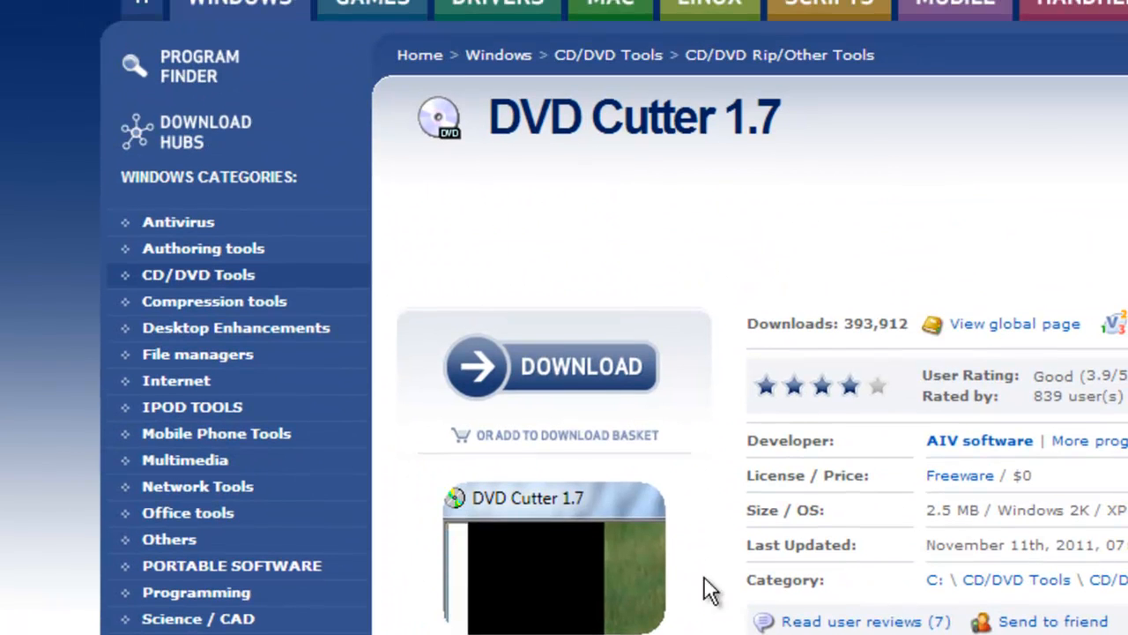
mouse_move(573, 374)
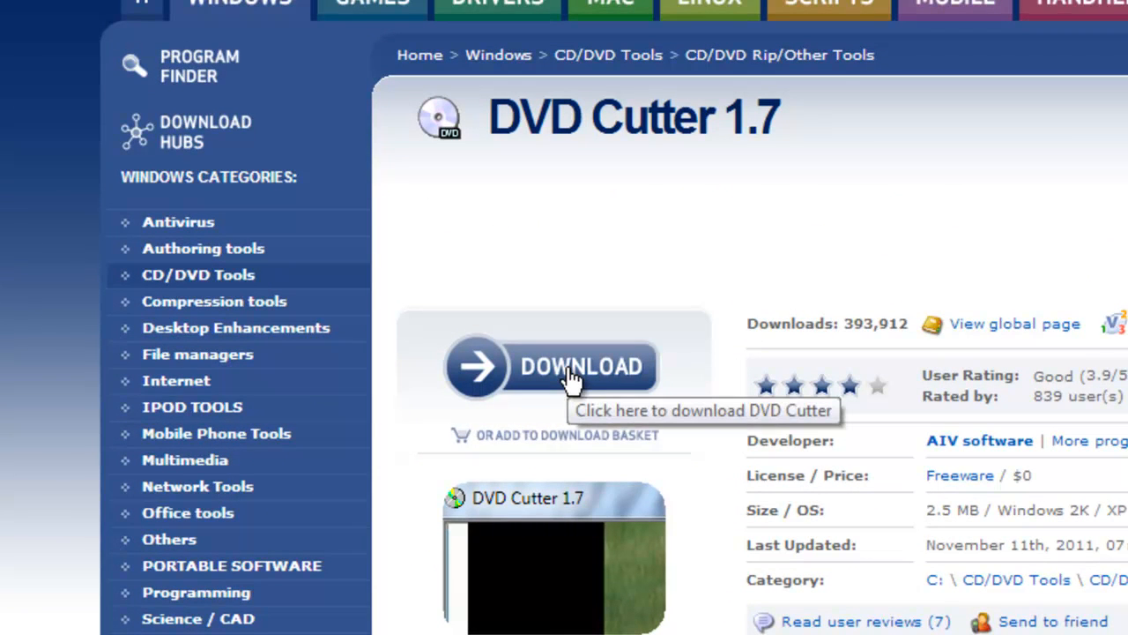
left_click(573, 364)
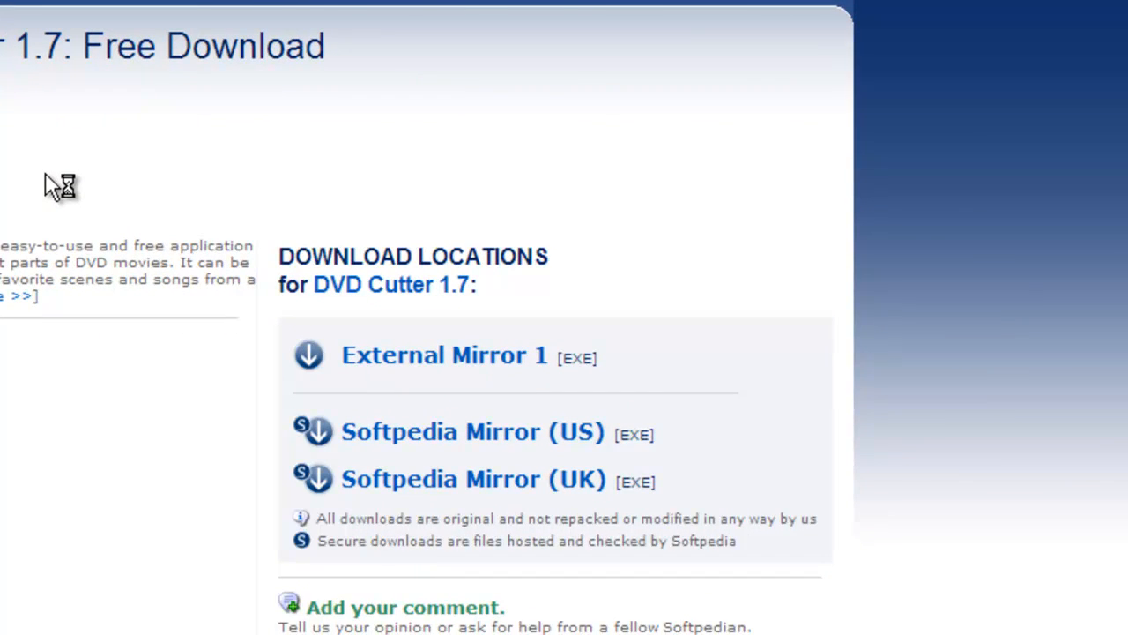
scroll("down", 3)
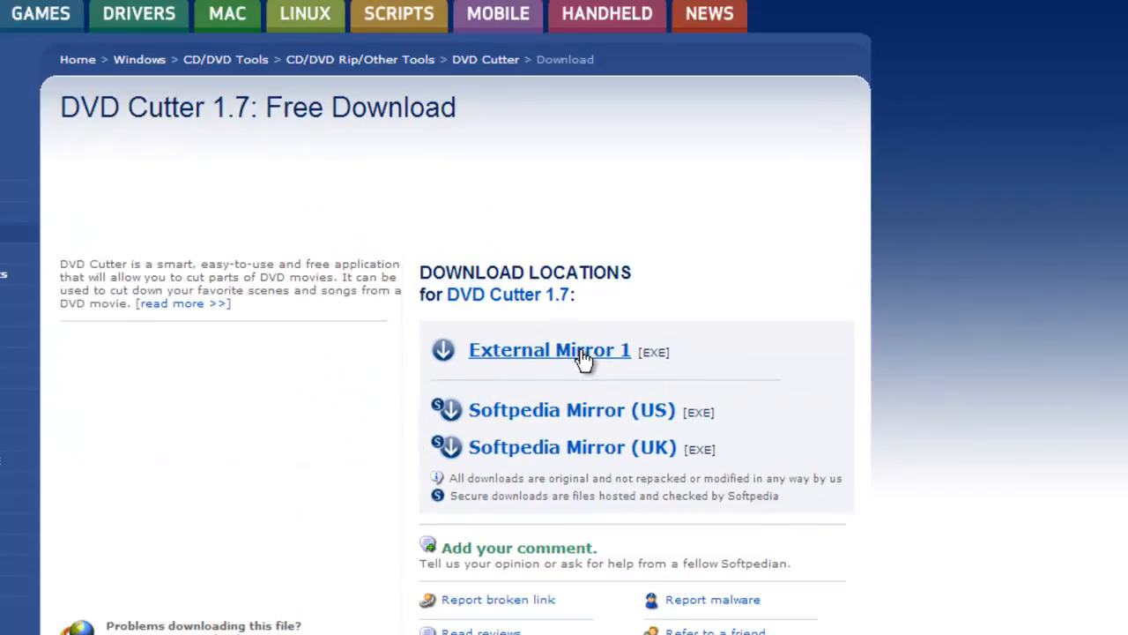
left_click(550, 349)
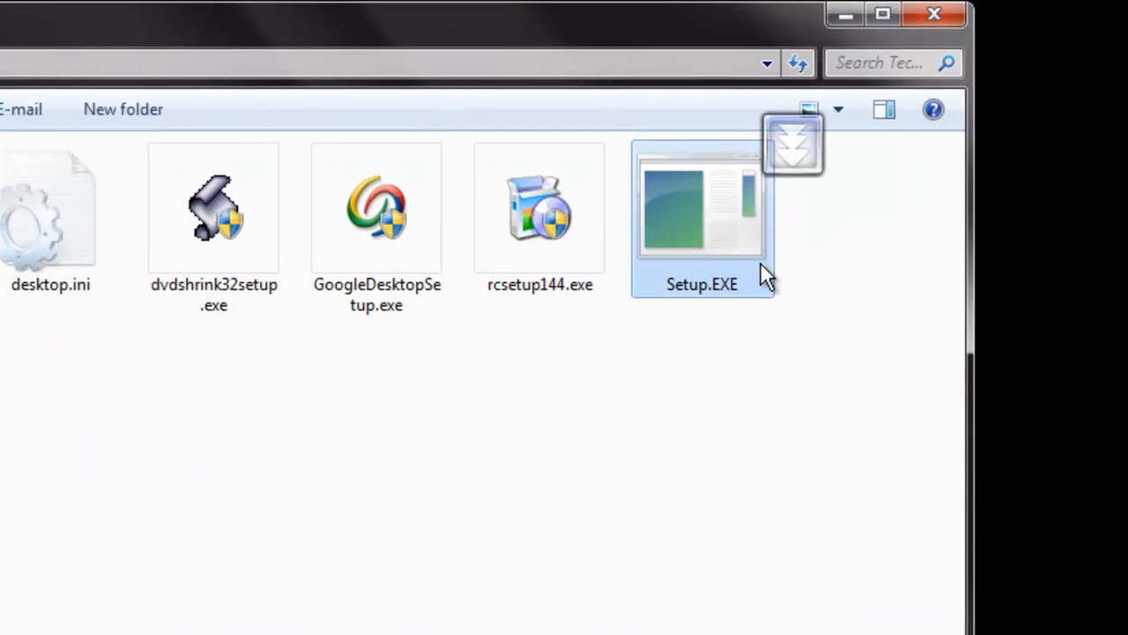
Launch Setup.EXE and confirm the PreSetup prompt to reach the DVDCutter 4.0 welcome
double_click(701, 208)
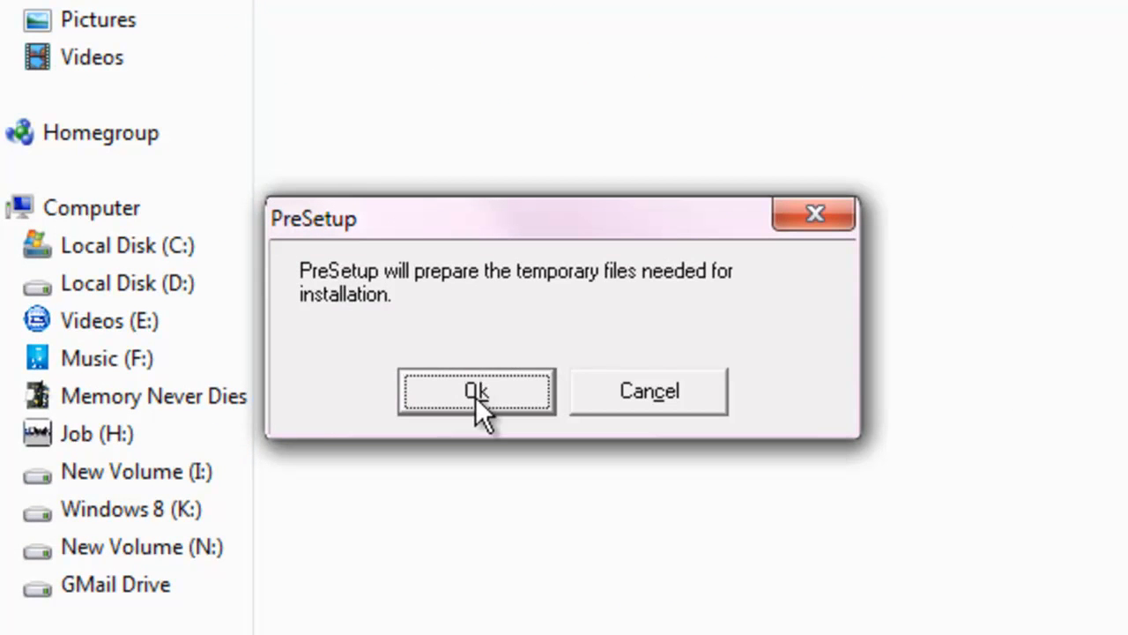
left_click(476, 392)
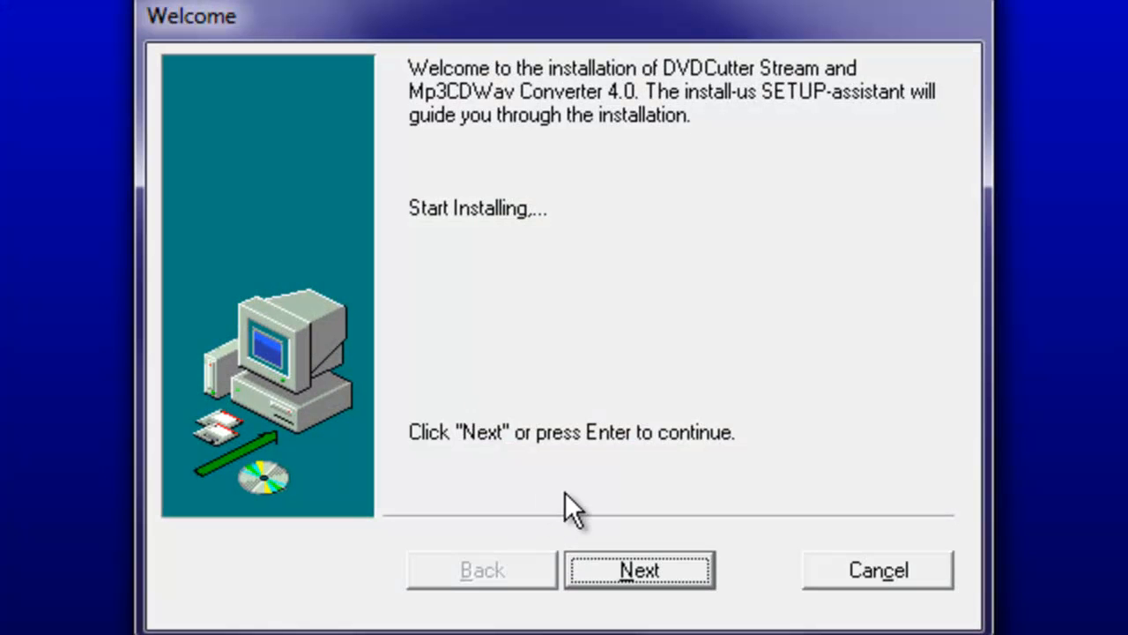
mouse_move(631, 585)
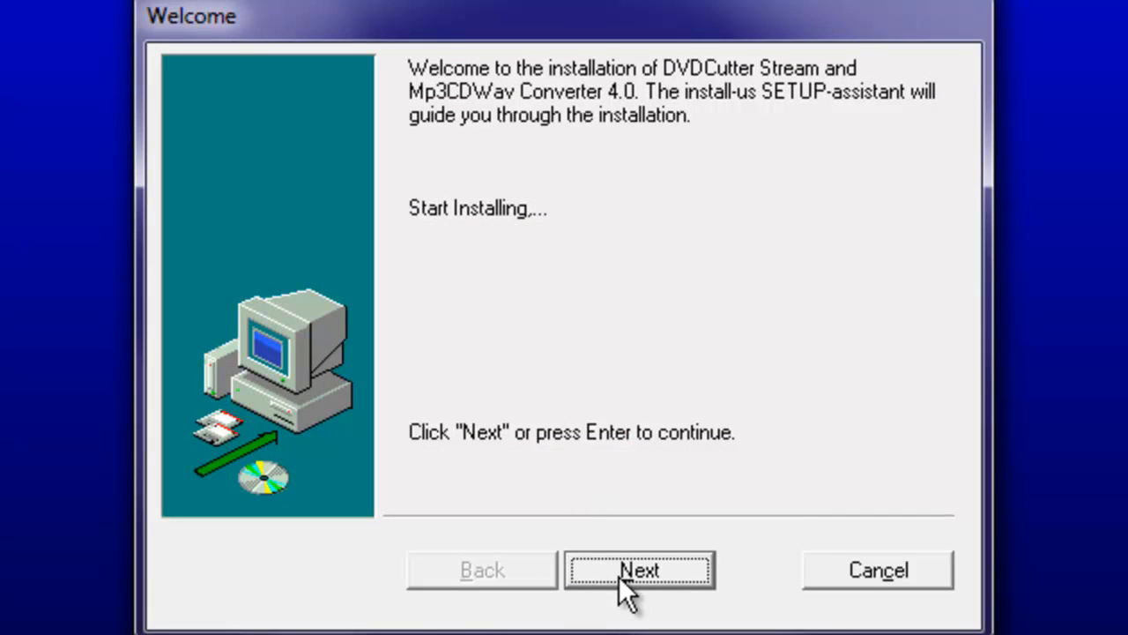
Install to C:\Program Files\Jummpa Software under the DVDCutter by Jummpa folder with defaults
left_click(638, 569)
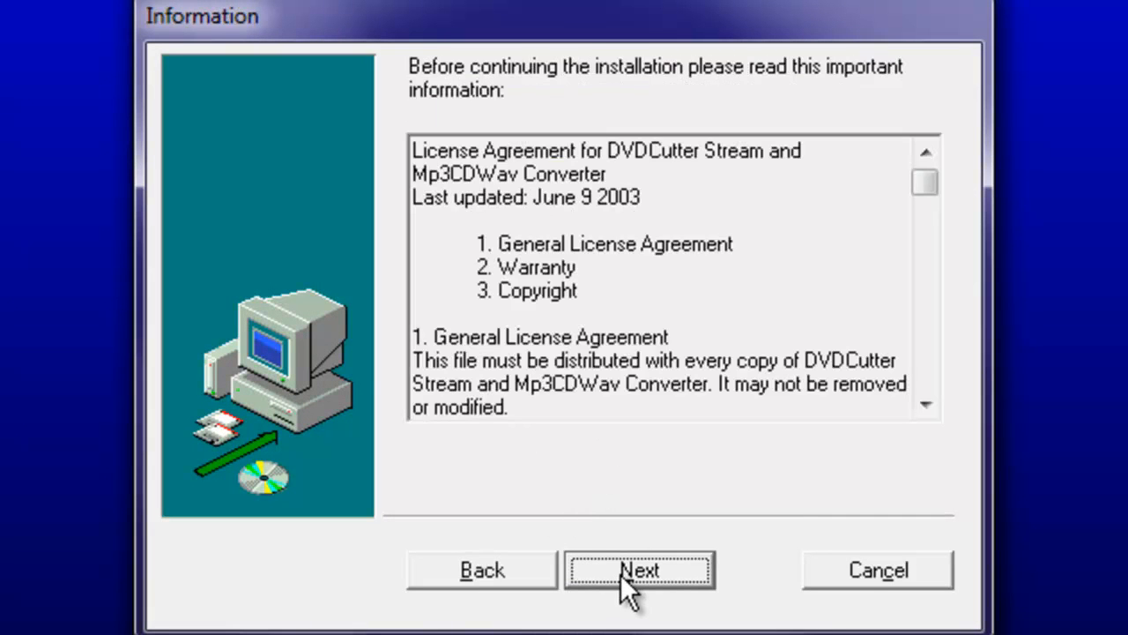
left_click(638, 570)
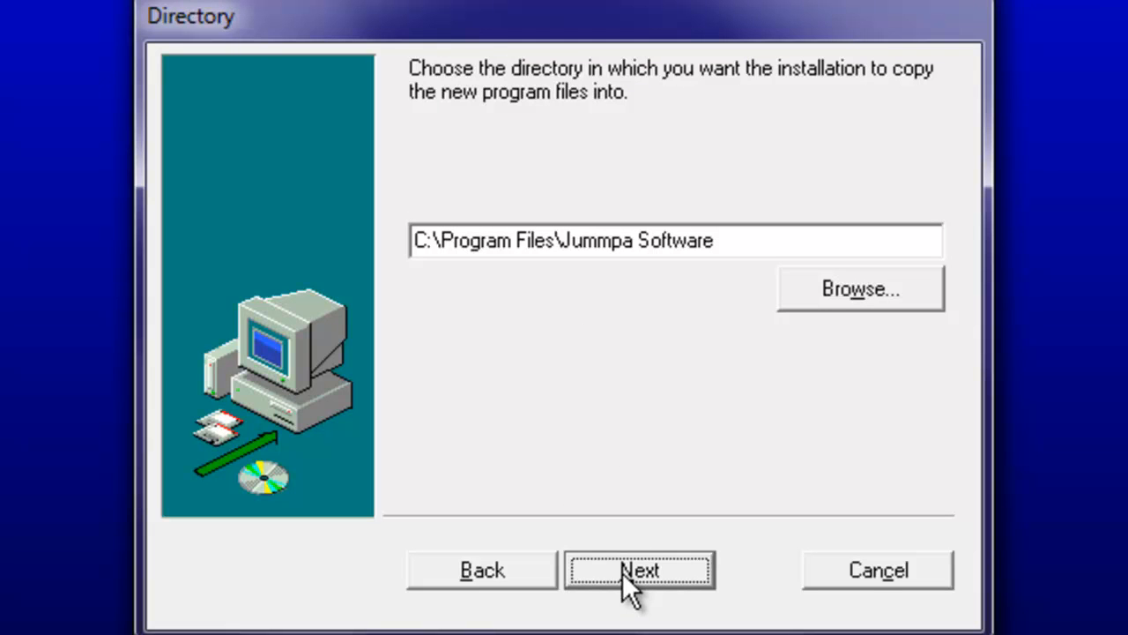
mouse_move(825, 303)
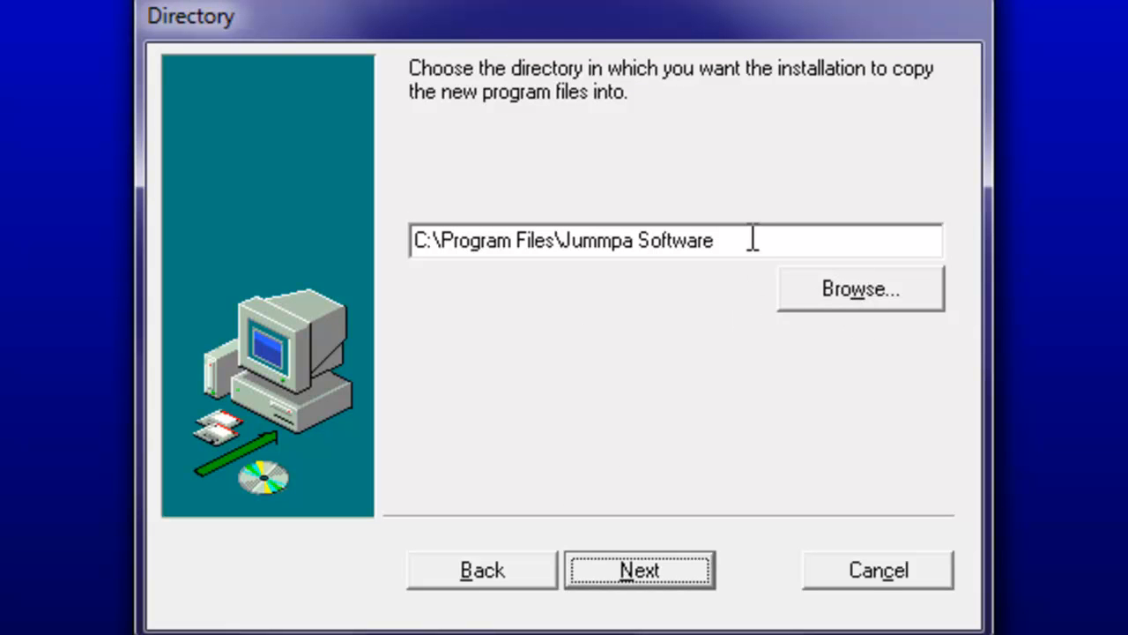
mouse_move(638, 578)
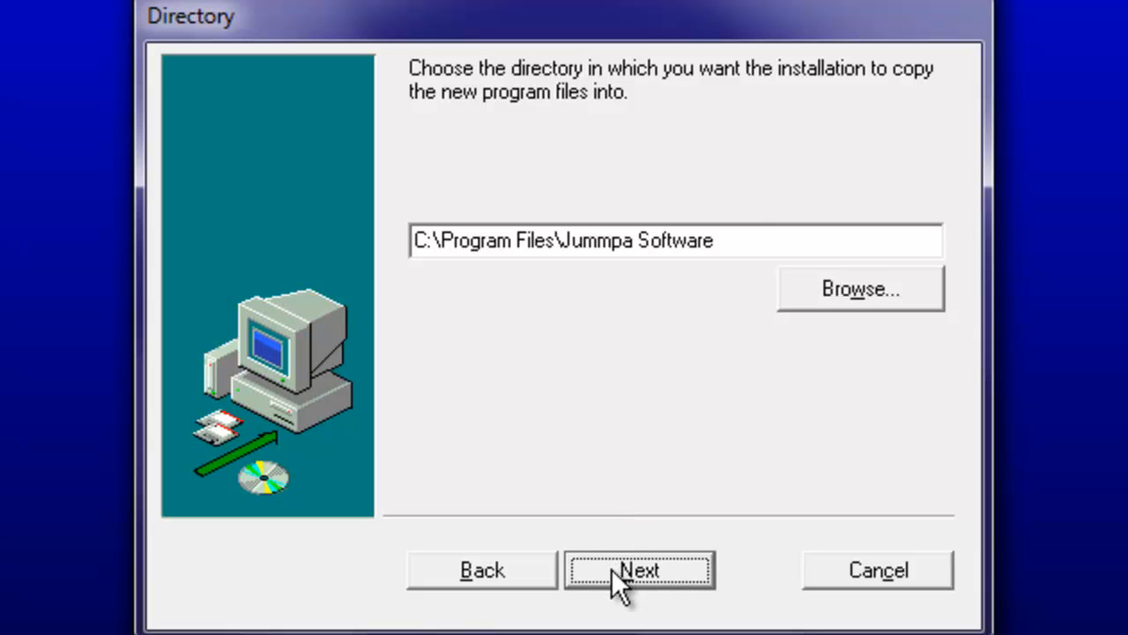
mouse_move(649, 581)
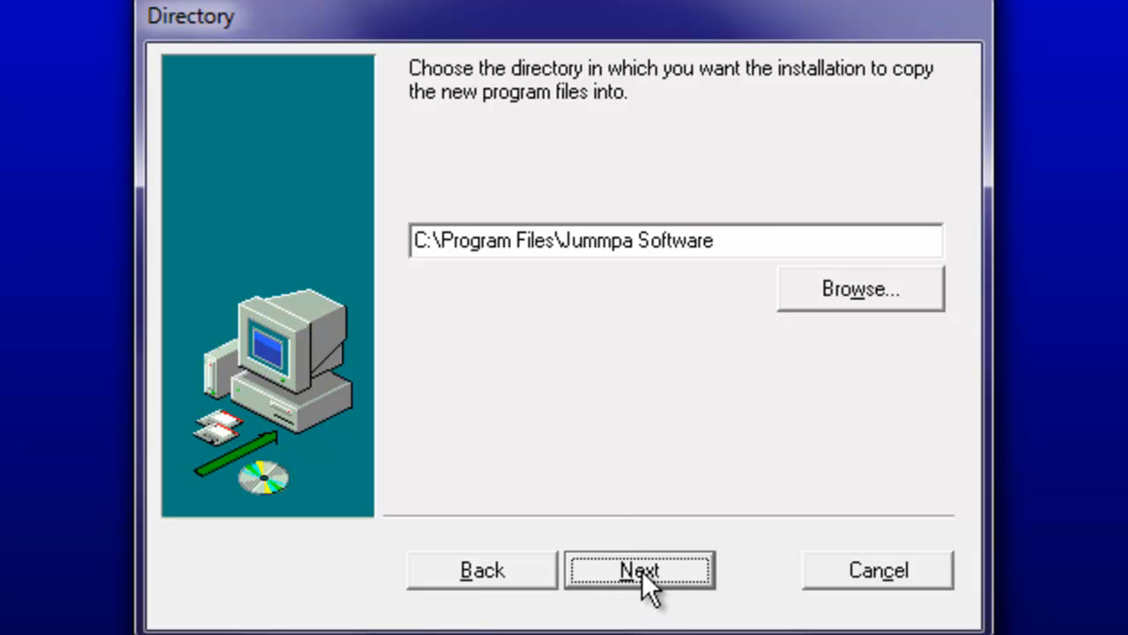
left_click(638, 569)
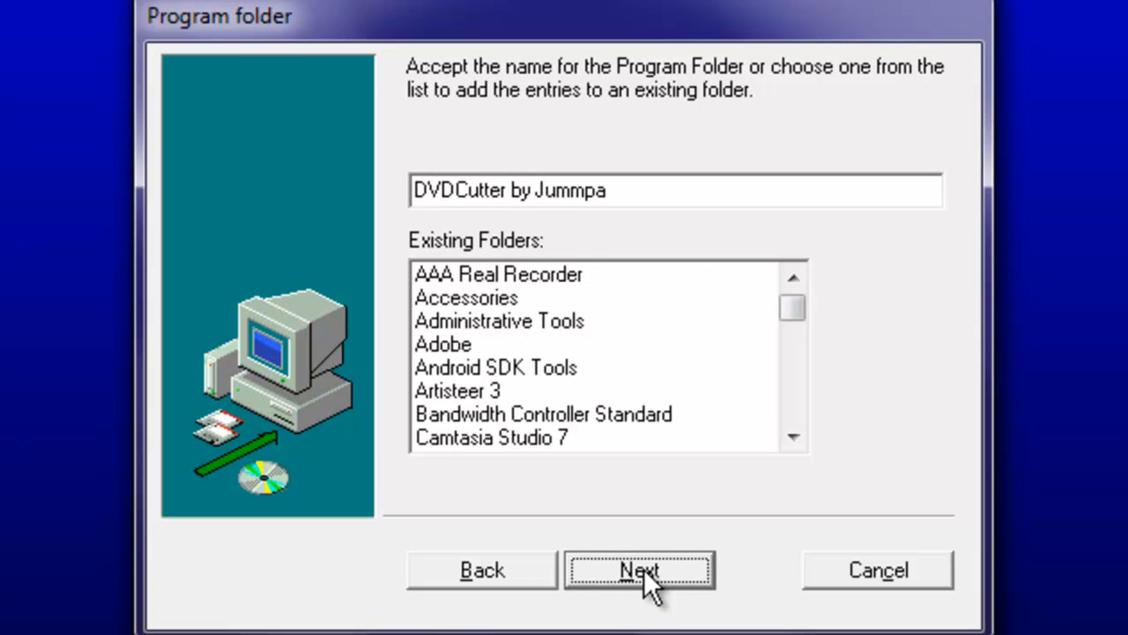
left_click(638, 571)
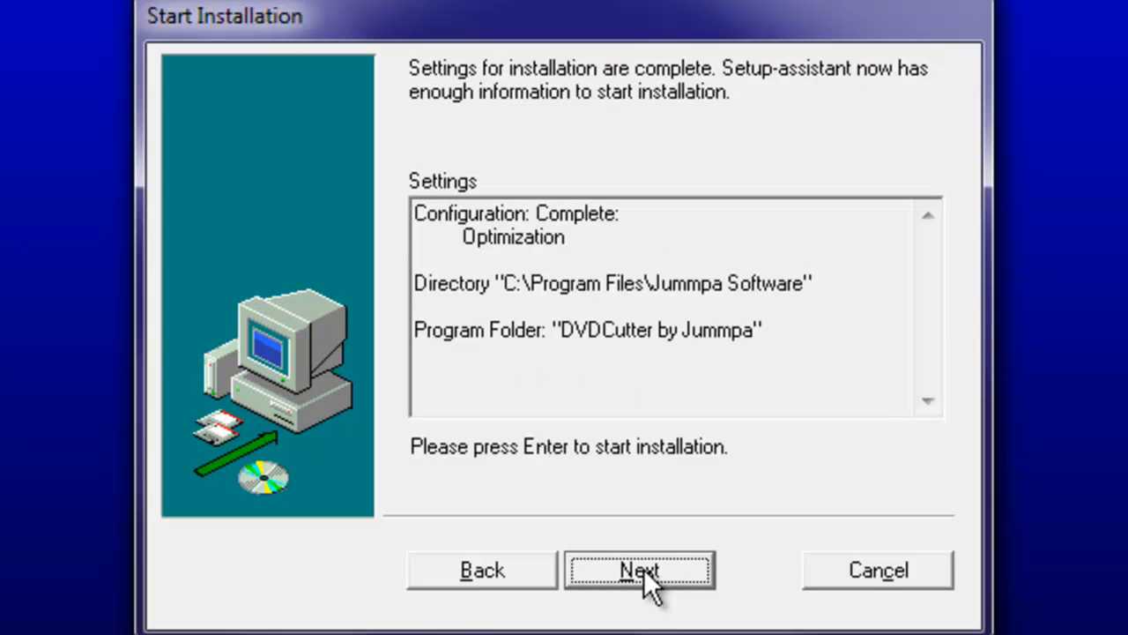
mouse_move(512, 226)
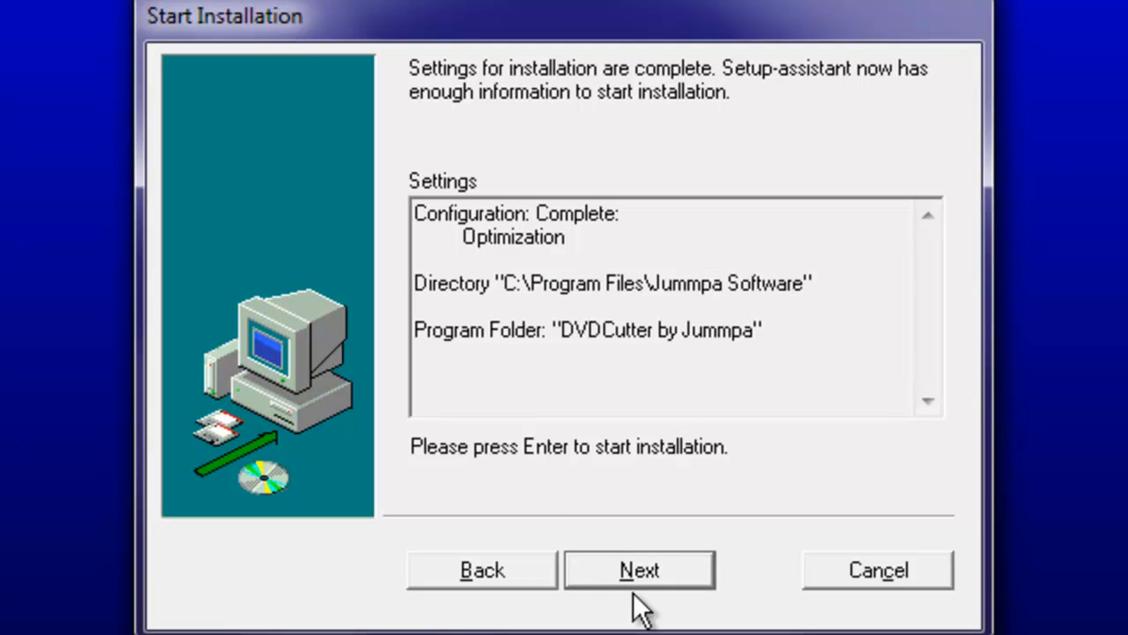
left_click(638, 569)
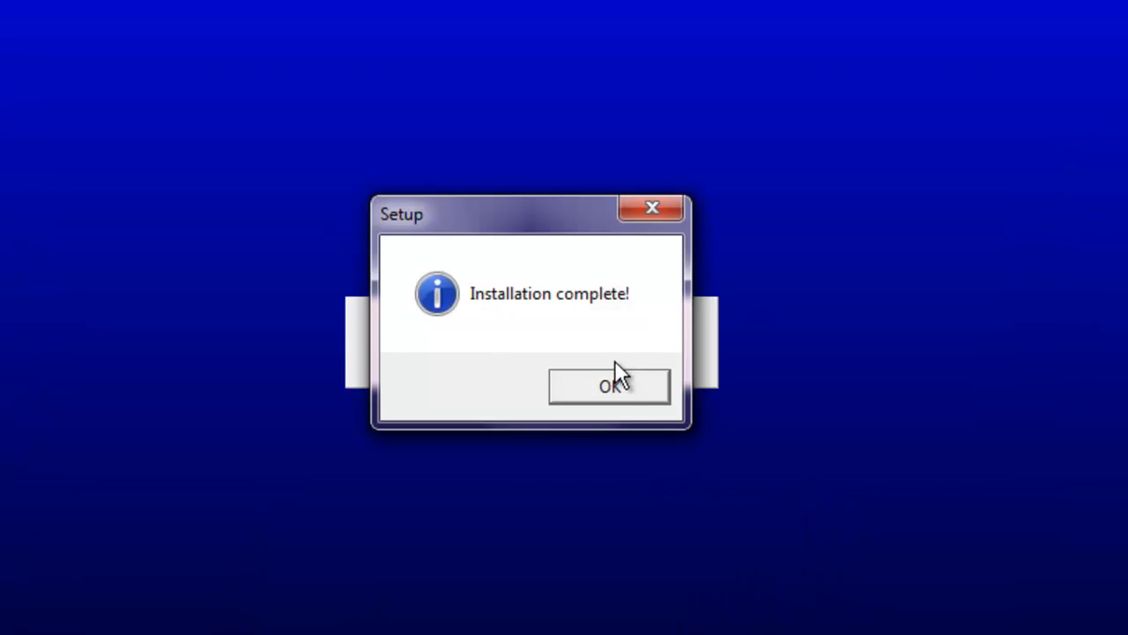
Finish the Ogg Vorbis filter setup and accept the DivX 4.12 license to install it
left_click(610, 386)
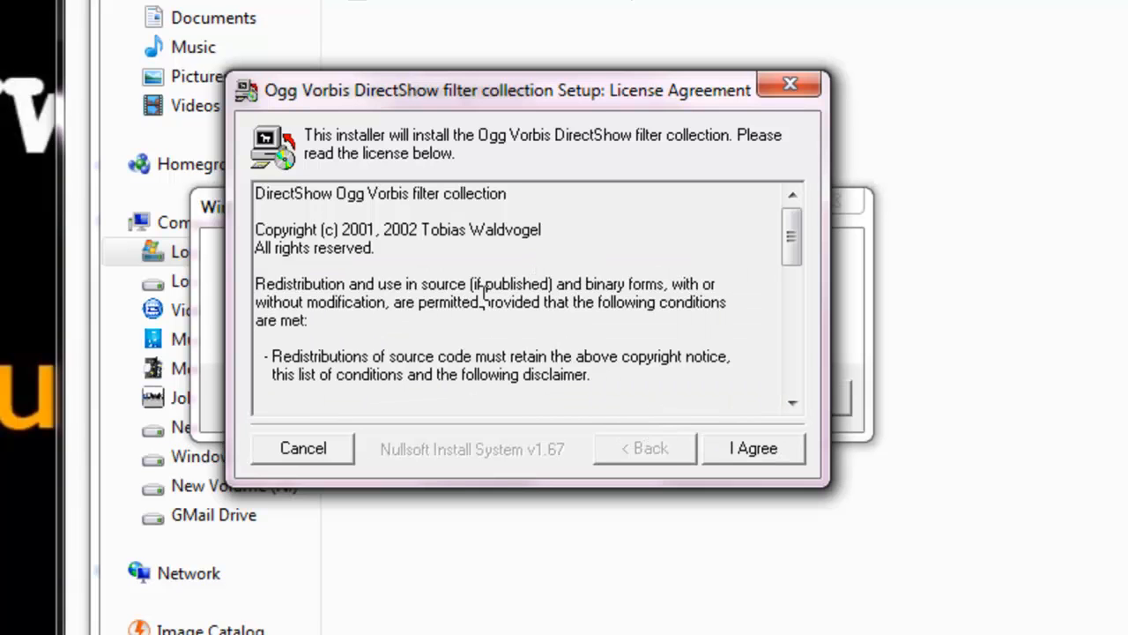
mouse_move(732, 454)
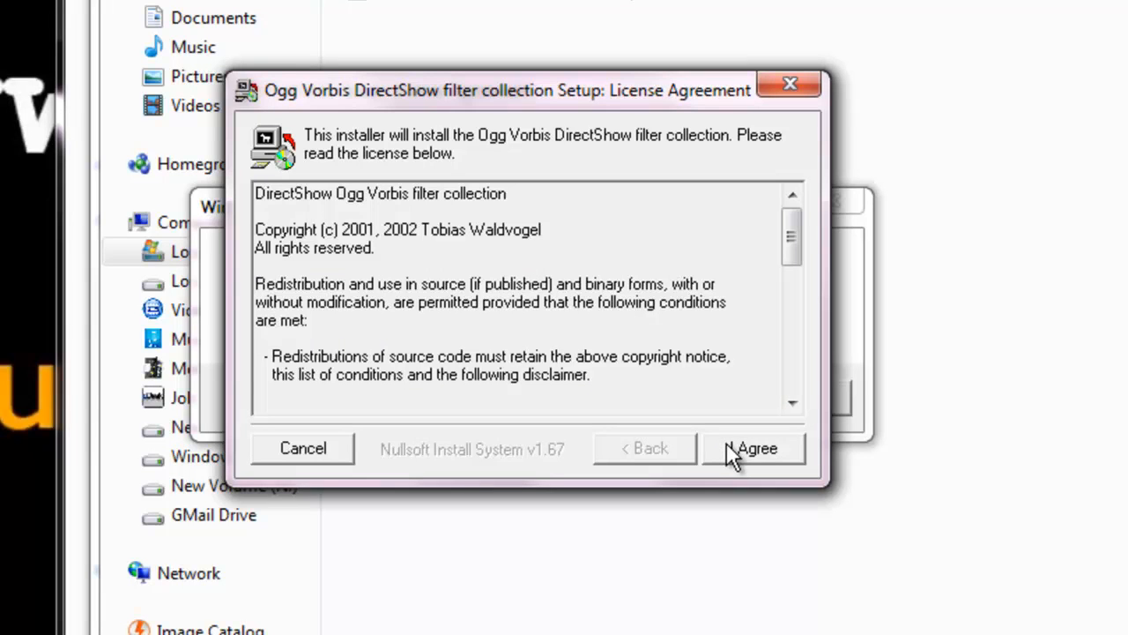
left_click(755, 448)
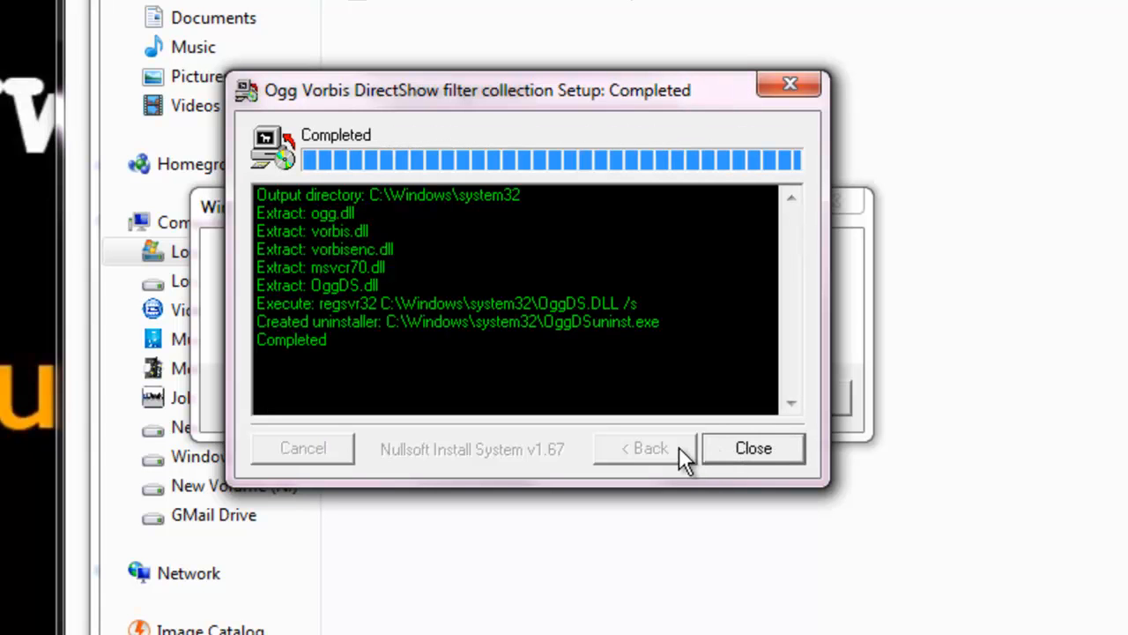
mouse_move(633, 419)
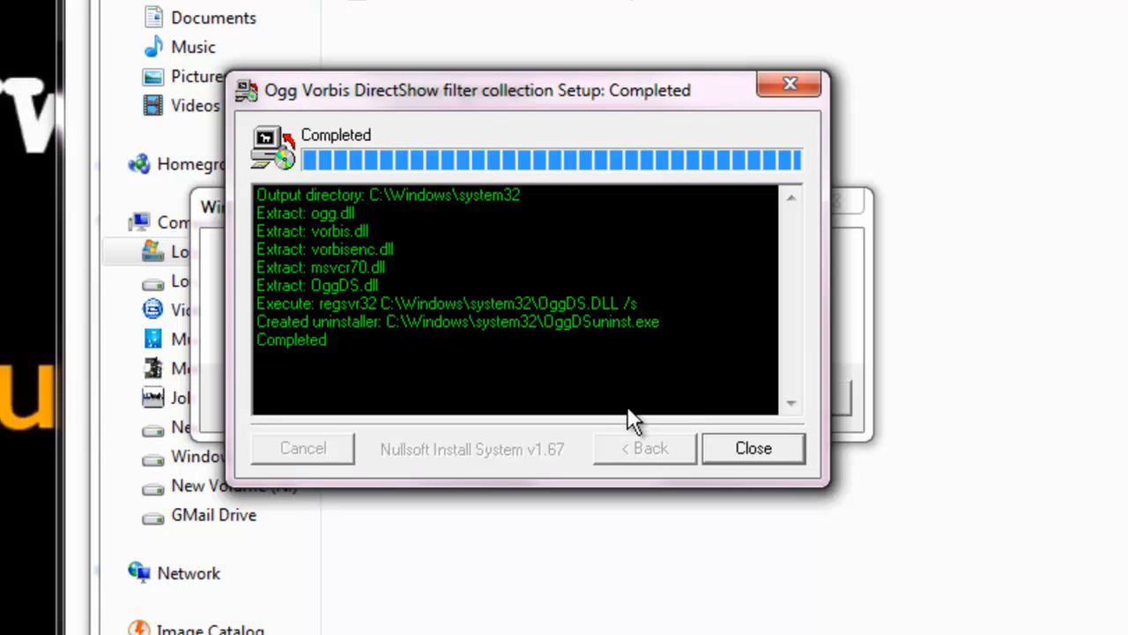
mouse_move(691, 459)
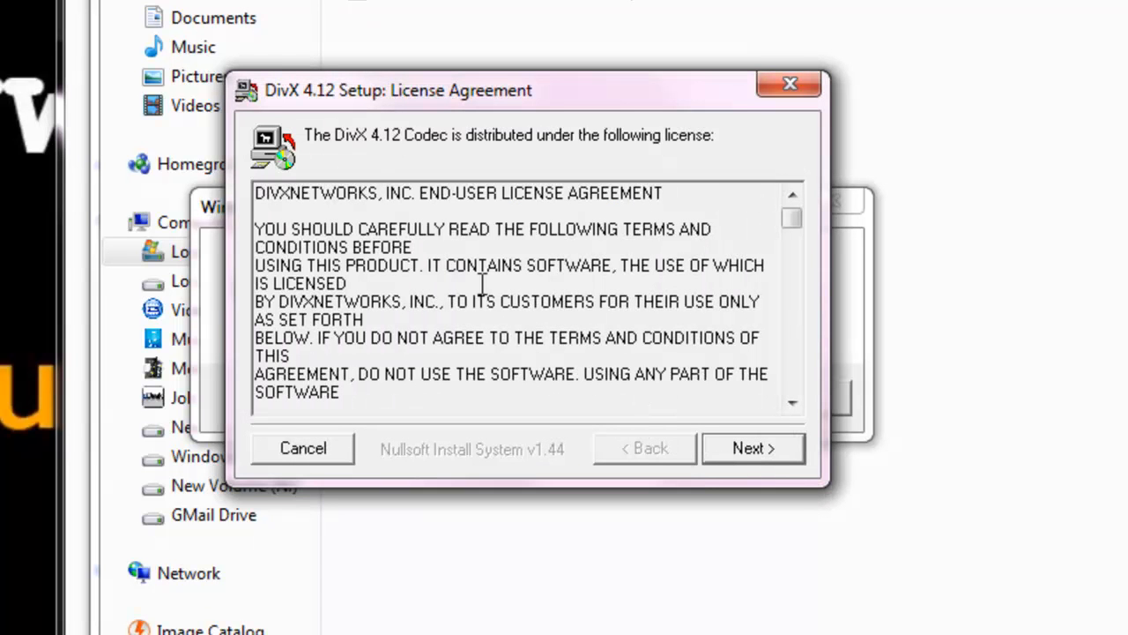
mouse_move(758, 467)
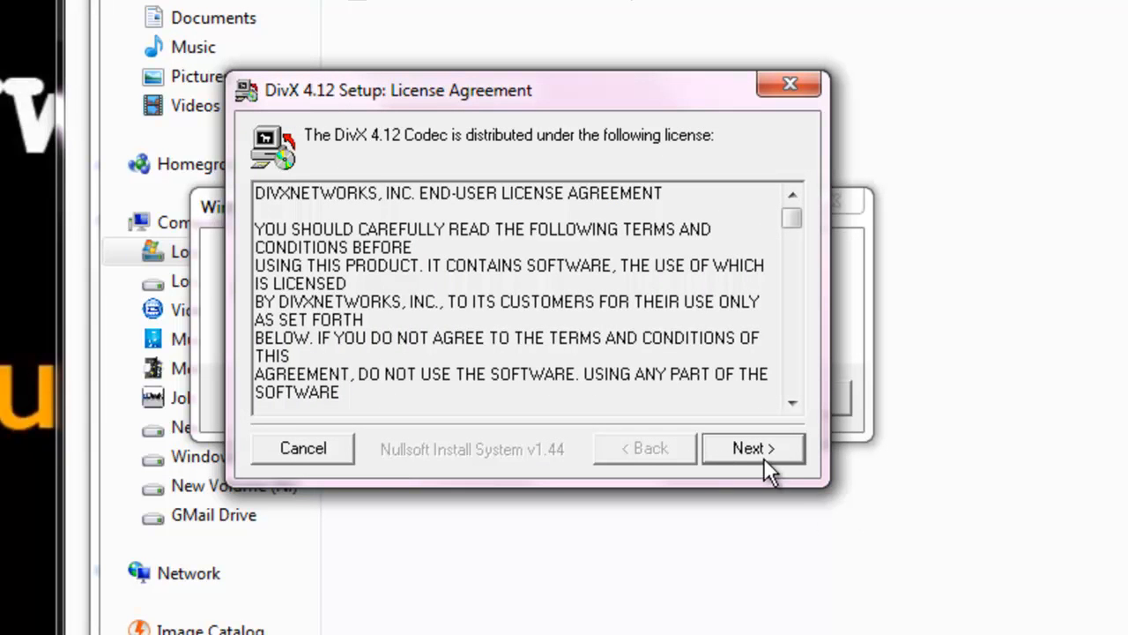
left_click(751, 447)
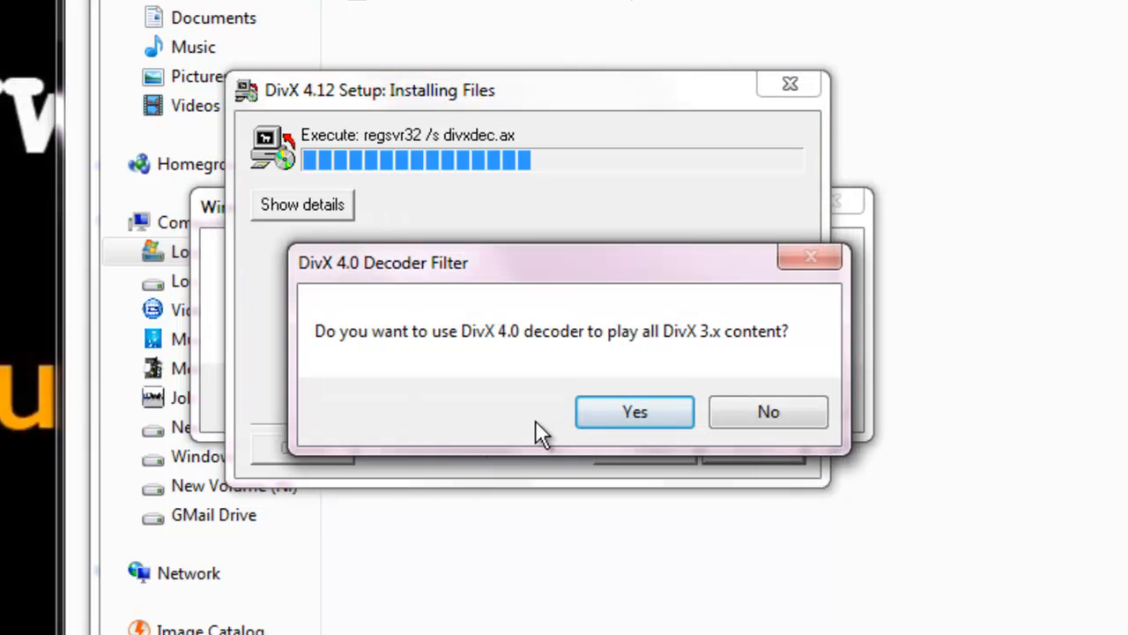
mouse_move(550, 356)
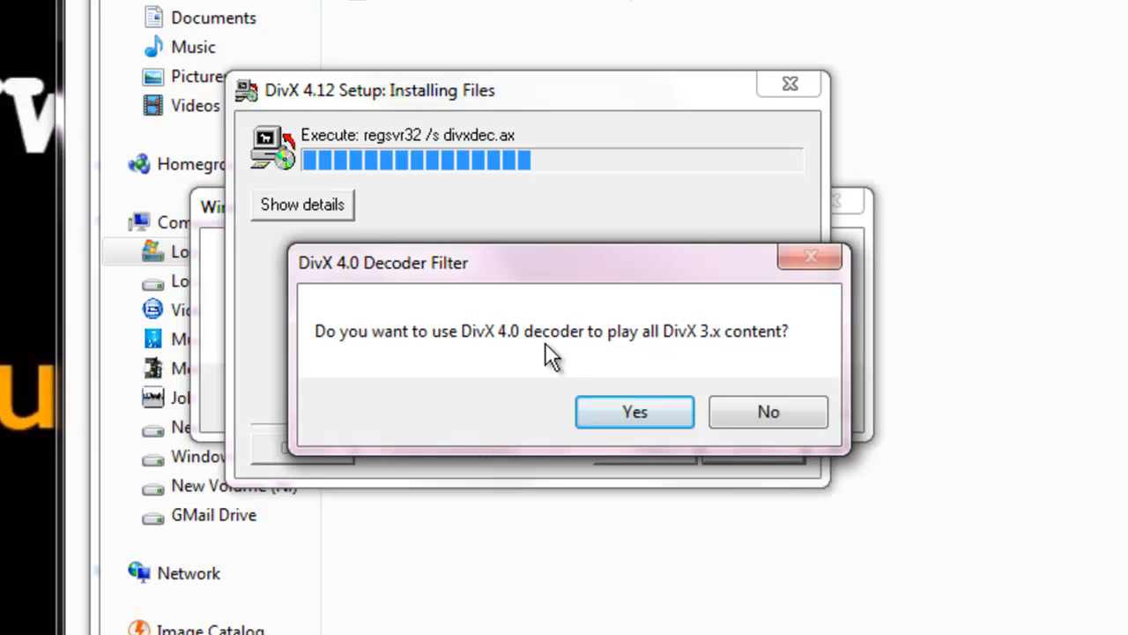
Use the DivX 4.0 decoder for 3.x content and install the Windows Media Player Codecs
left_click(634, 412)
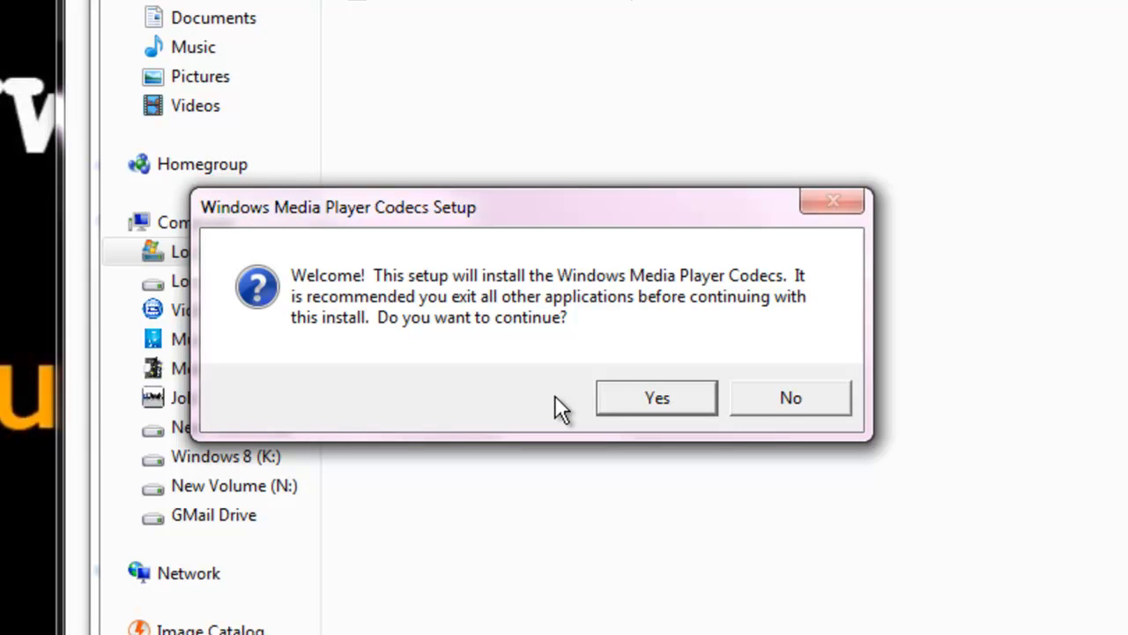
mouse_move(596, 374)
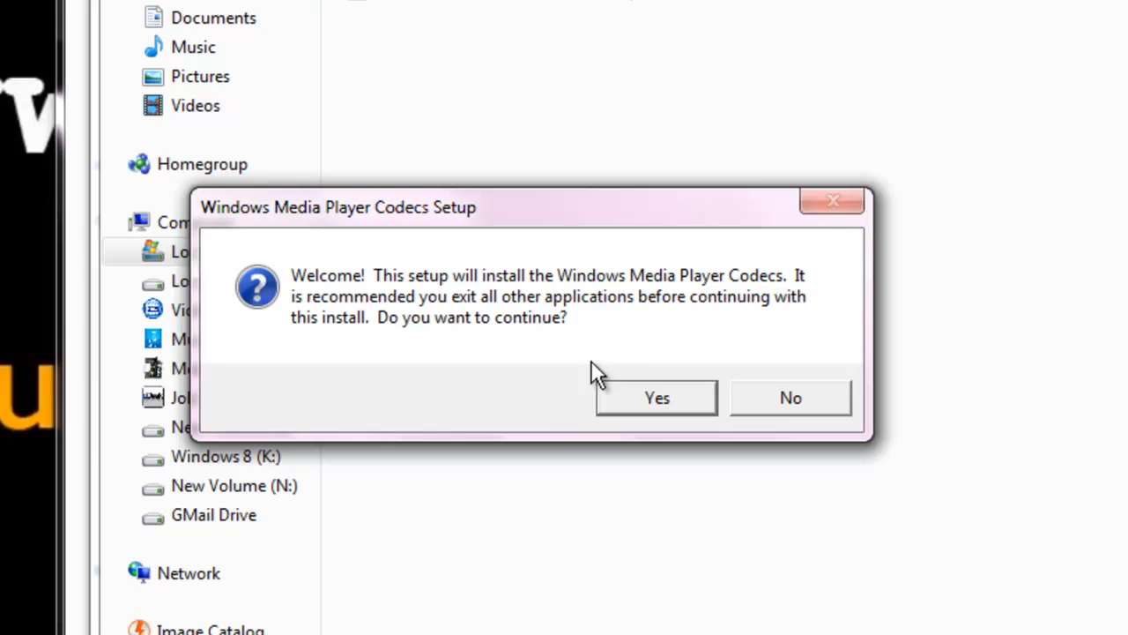
mouse_move(652, 405)
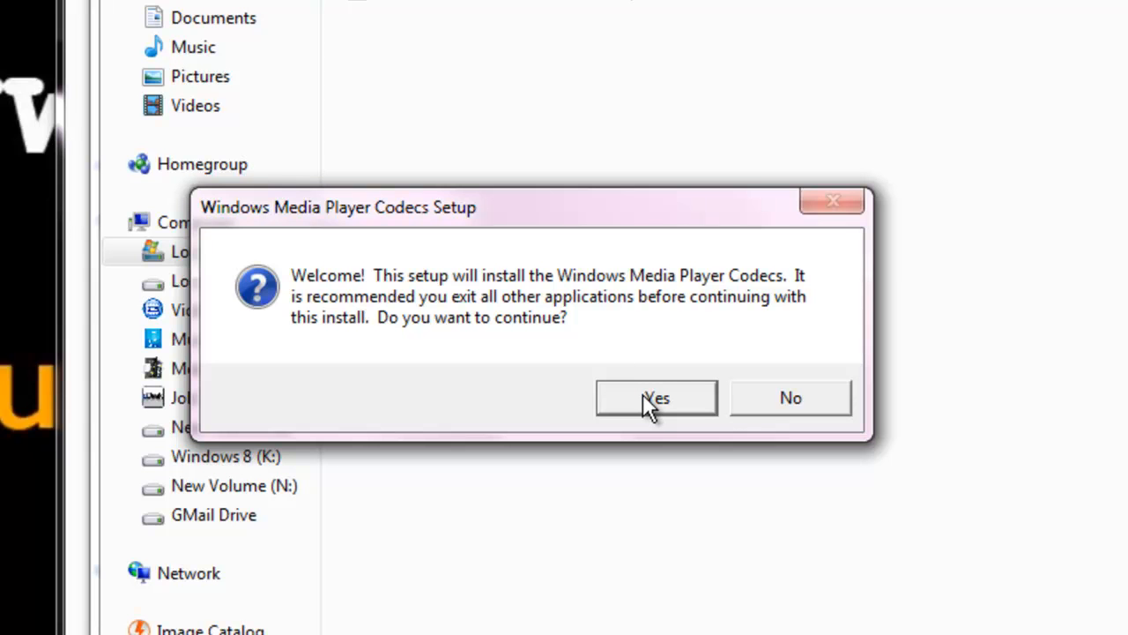
left_click(656, 399)
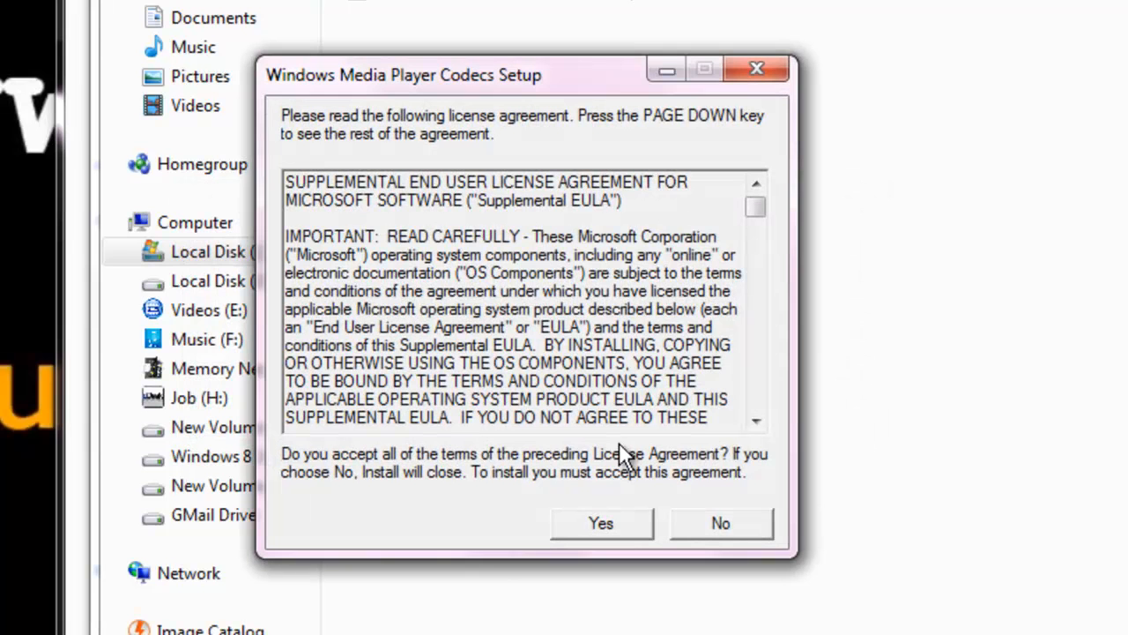
left_click(600, 522)
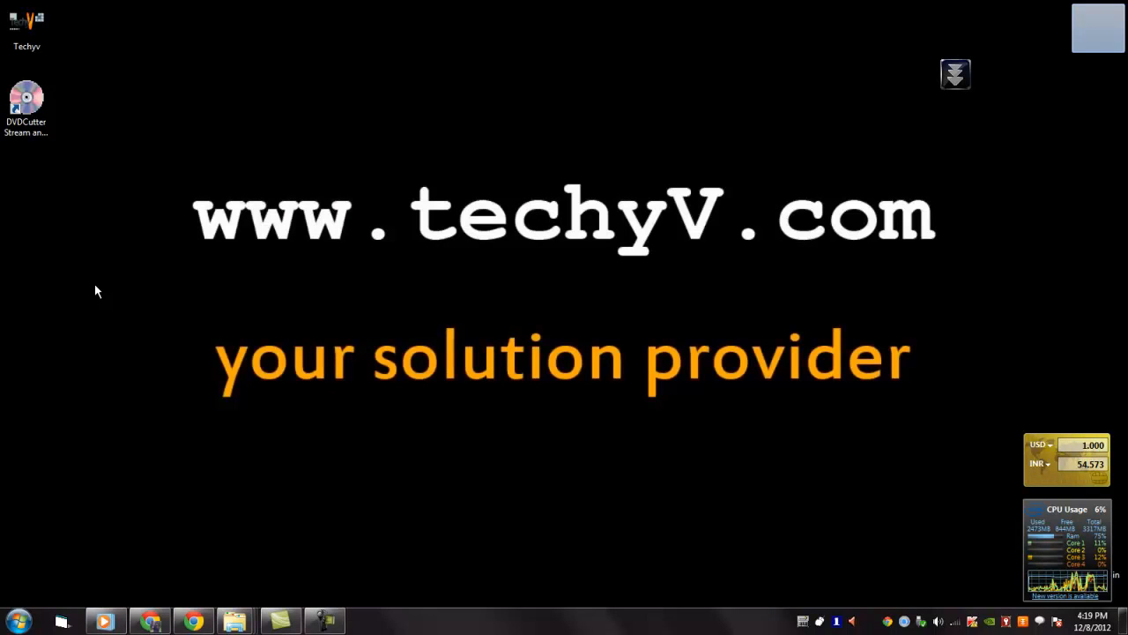
mouse_move(88, 249)
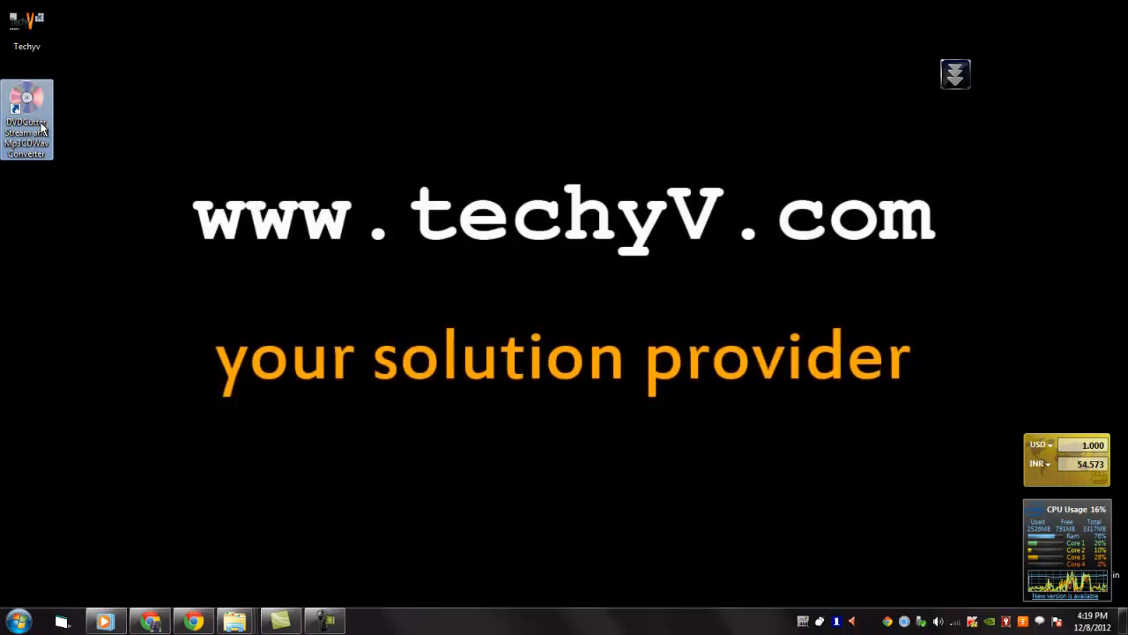
Start DVDCutter Stream from its desktop shortcut and choose Run in Demo Mode
double_click(26, 120)
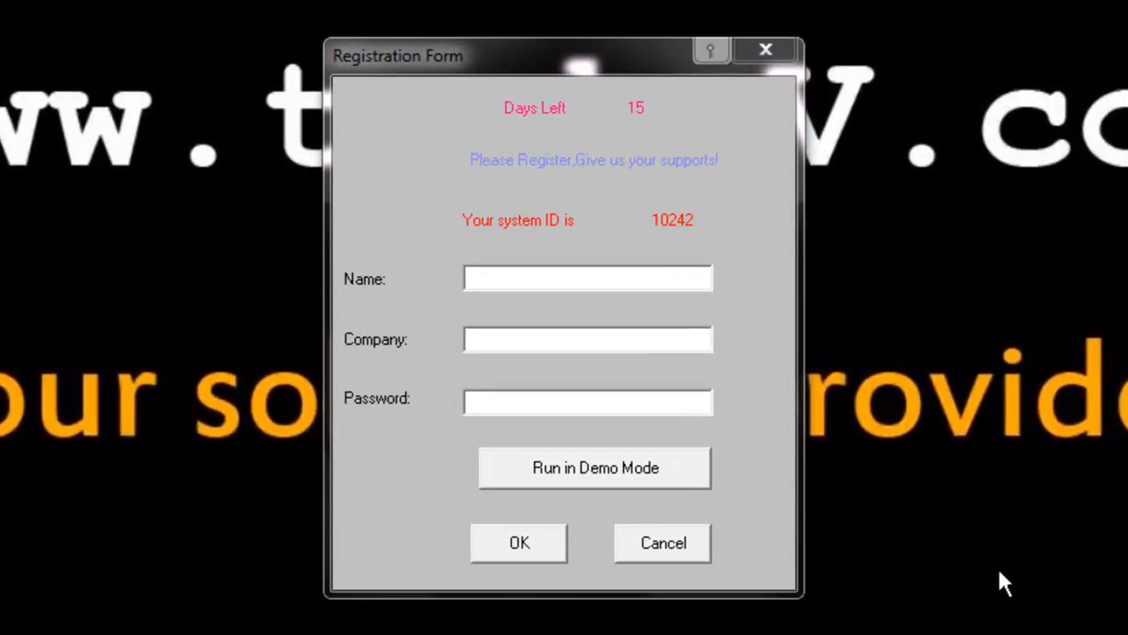
mouse_move(595, 476)
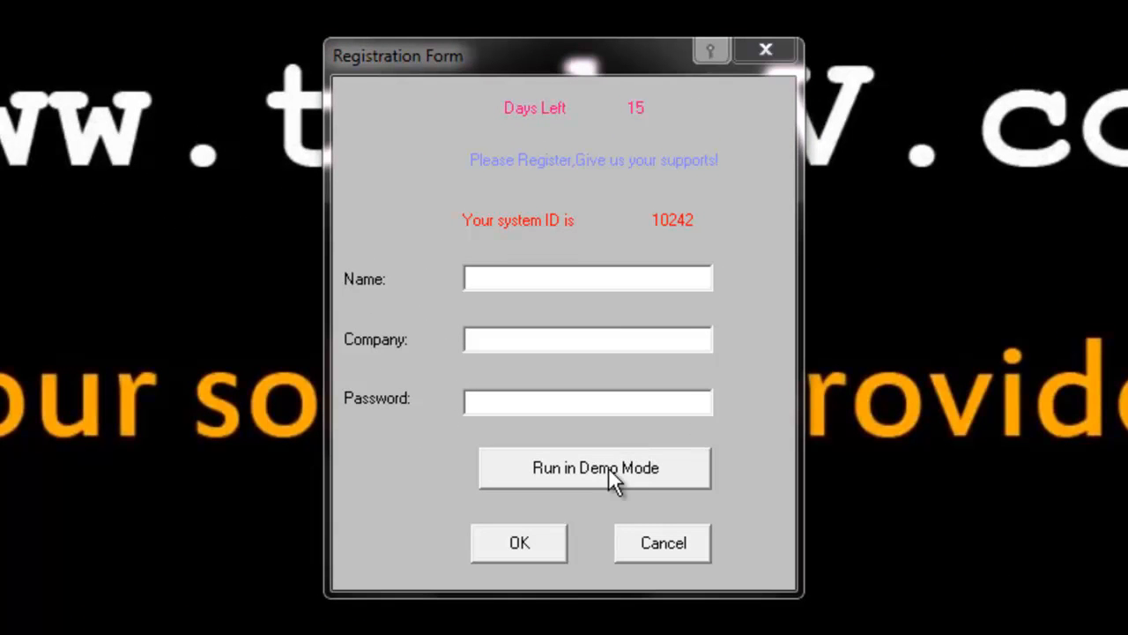
left_click(596, 467)
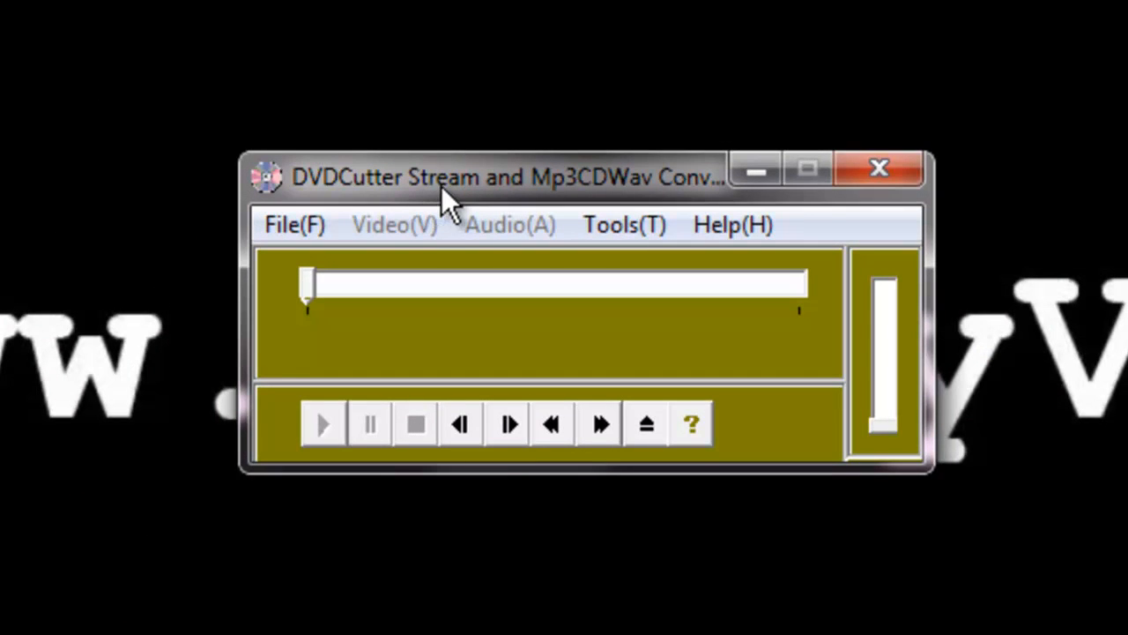
Browse the File menu and the Tools menu's DVD2AVI submenu, then minimize the window
left_click(292, 224)
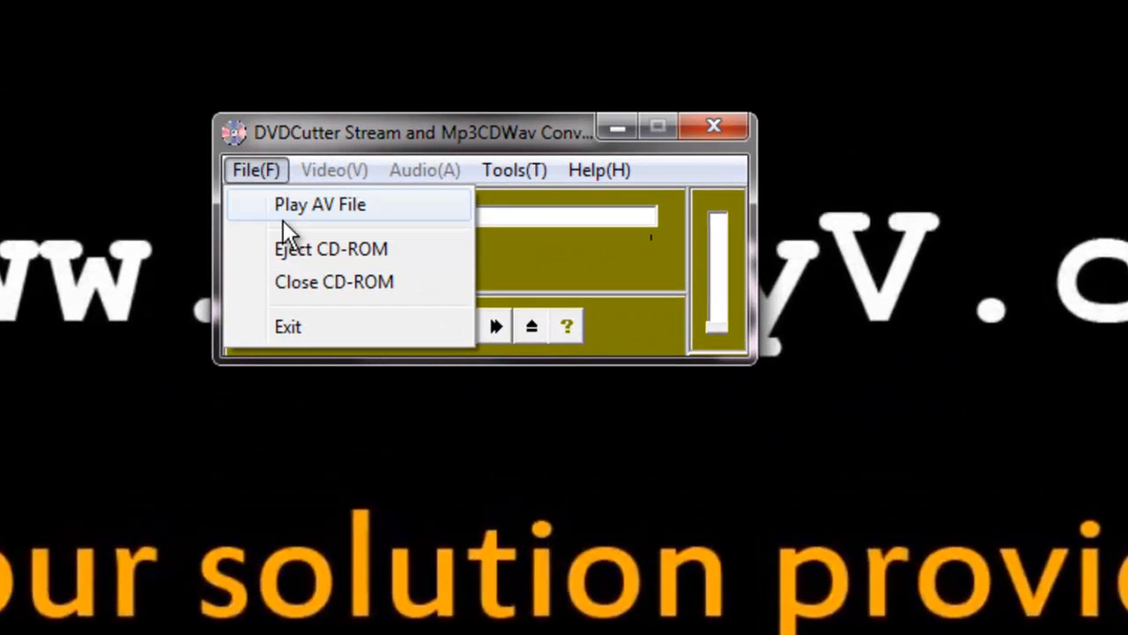
mouse_move(317, 249)
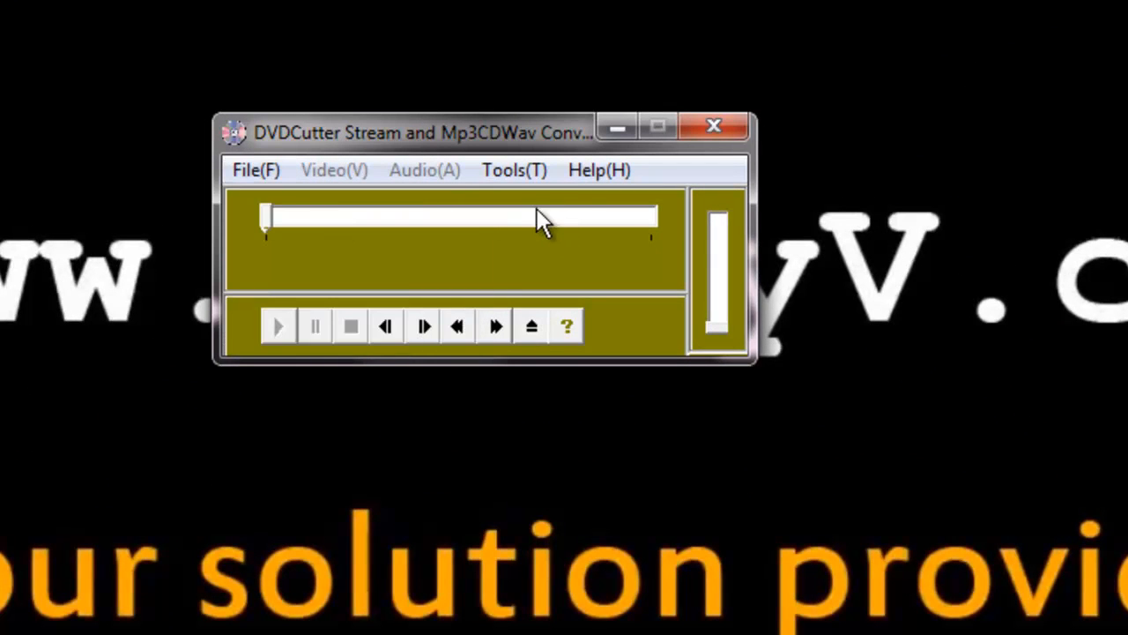
left_click(515, 169)
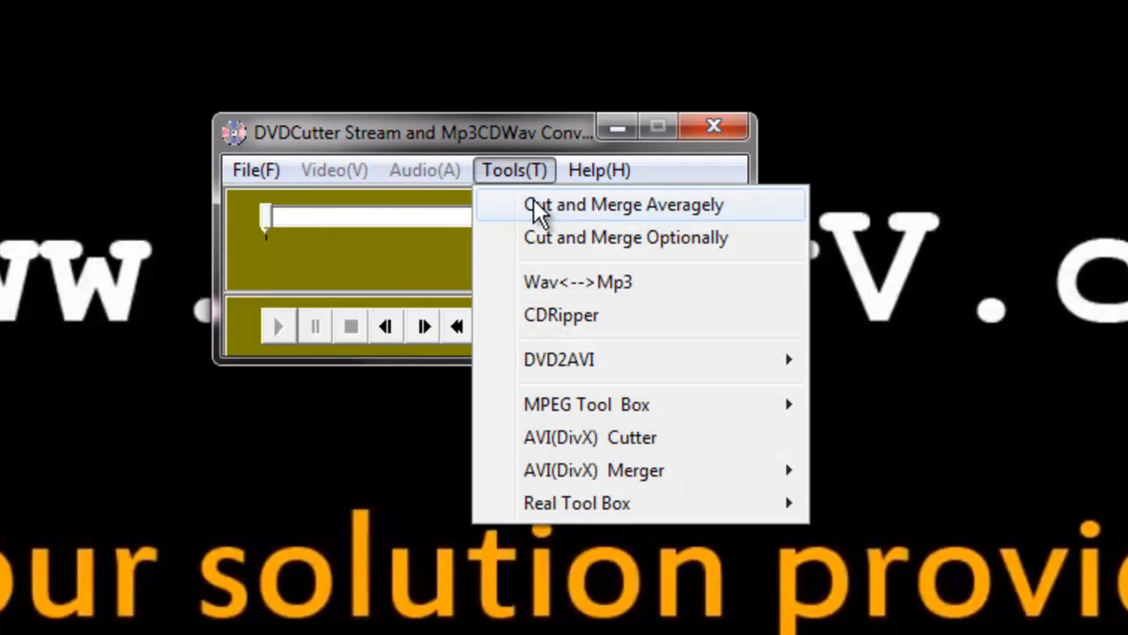
mouse_move(540, 236)
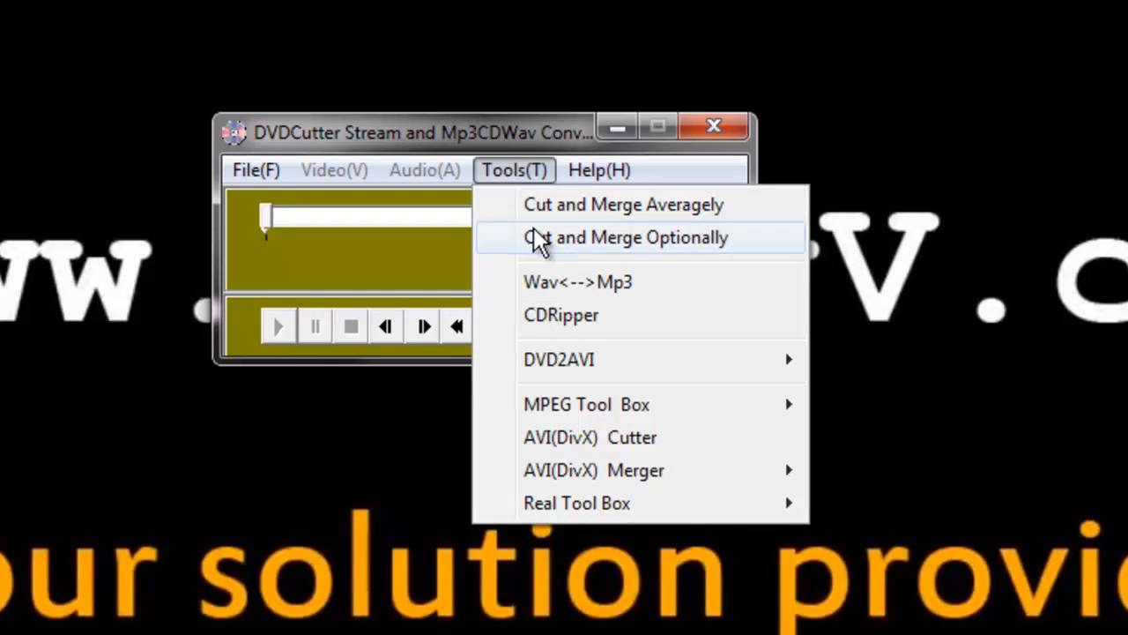
mouse_move(586, 314)
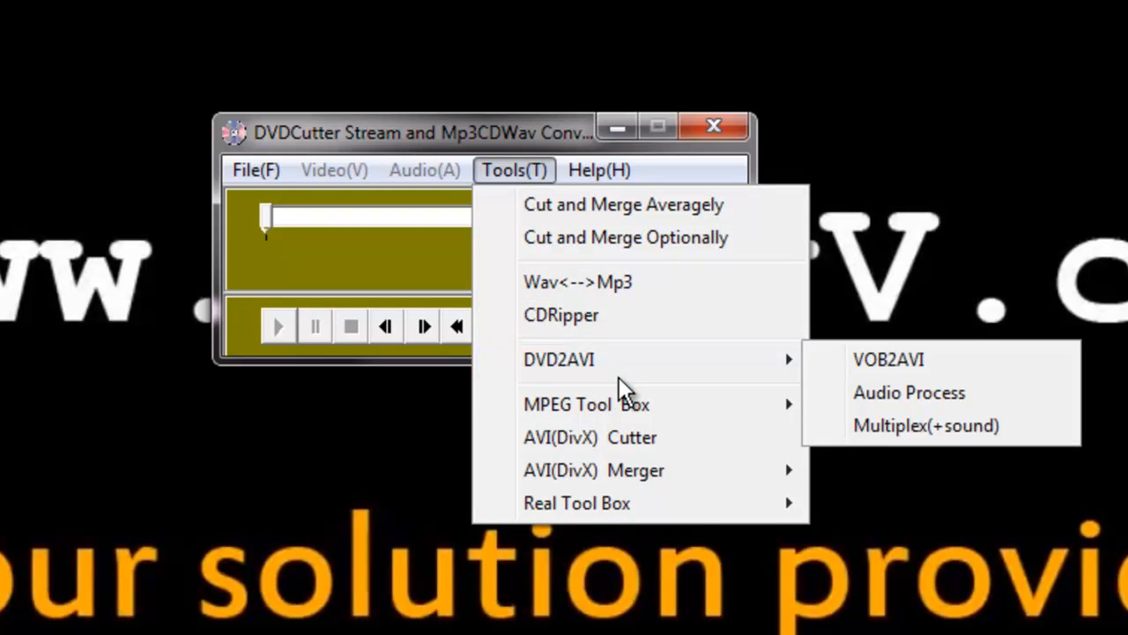
mouse_move(590, 437)
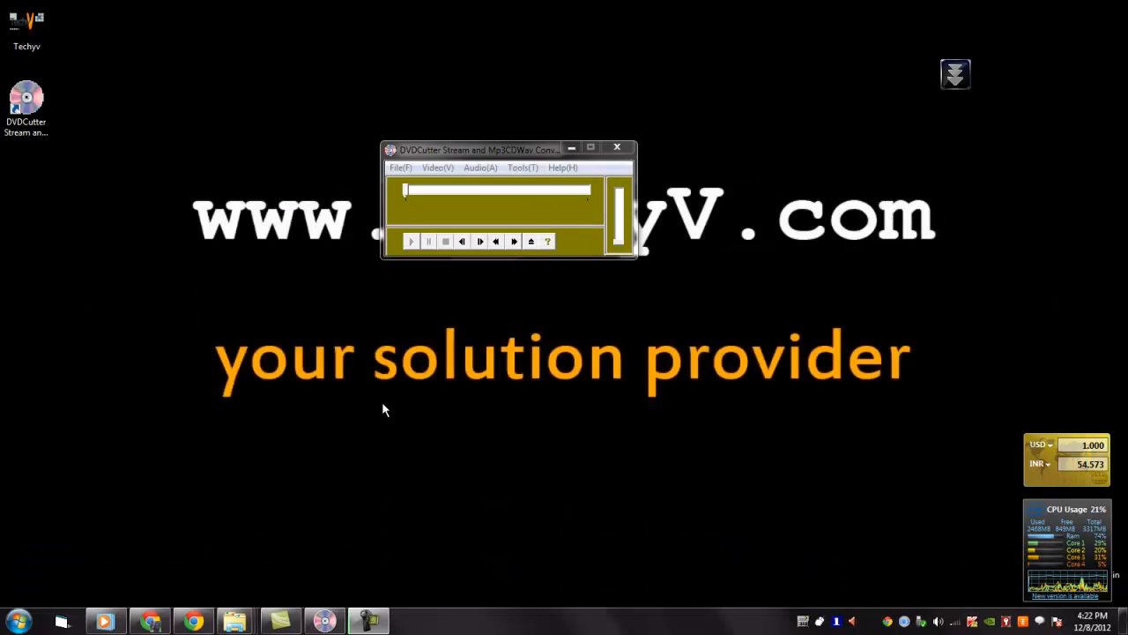
left_click(617, 146)
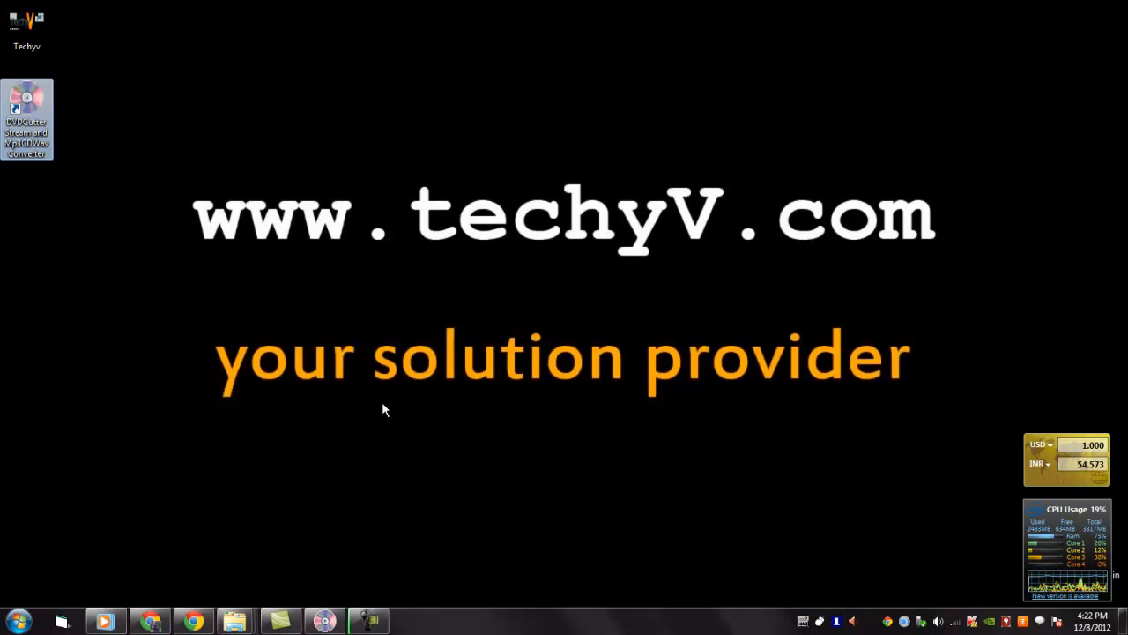